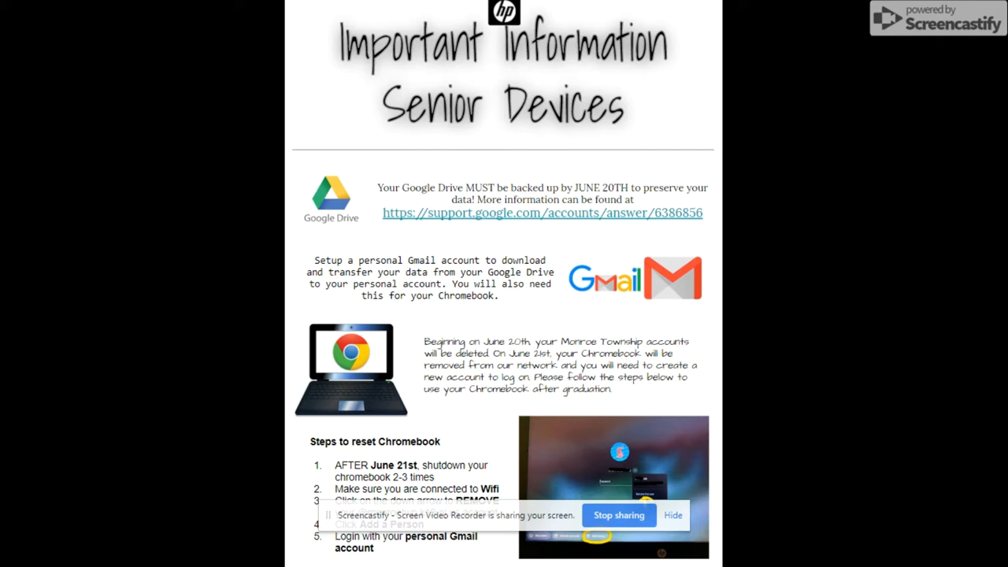
mouse_move(548, 134)
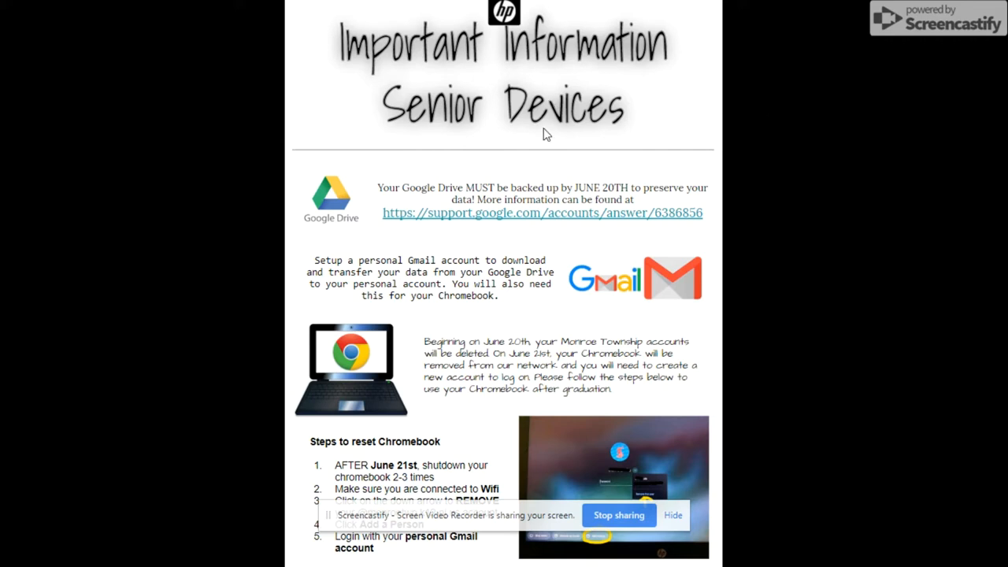
mouse_move(605, 142)
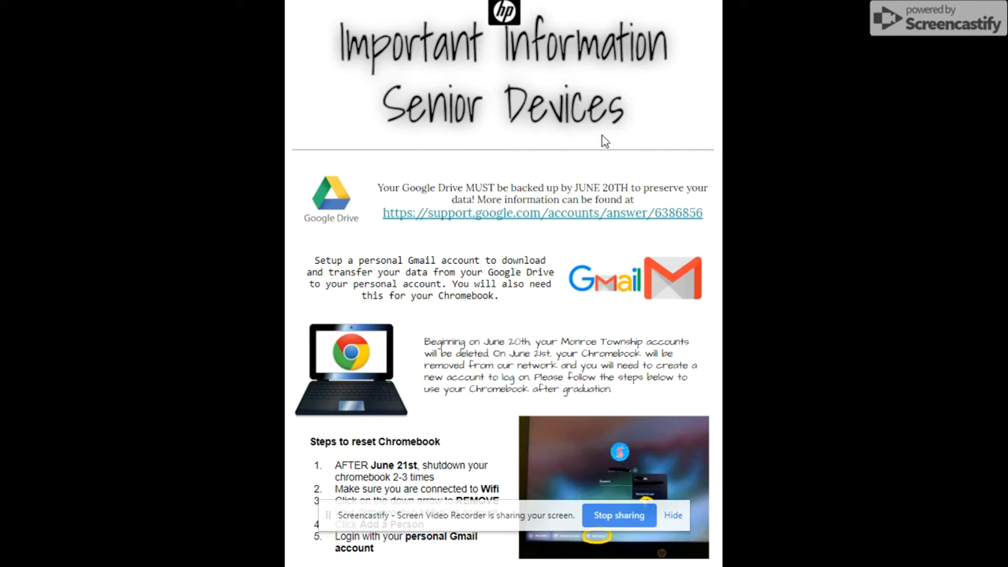
mouse_move(690, 271)
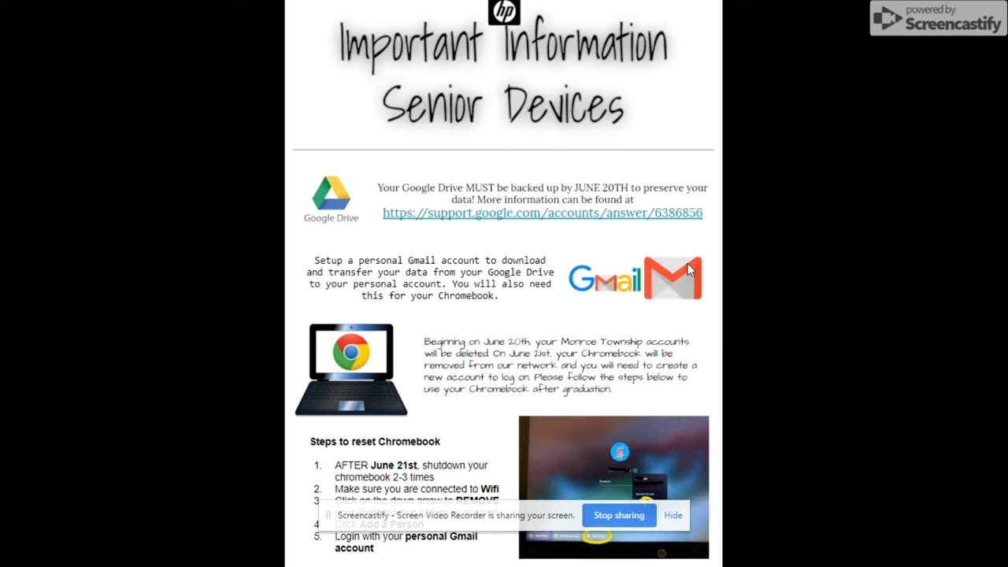
mouse_move(659, 376)
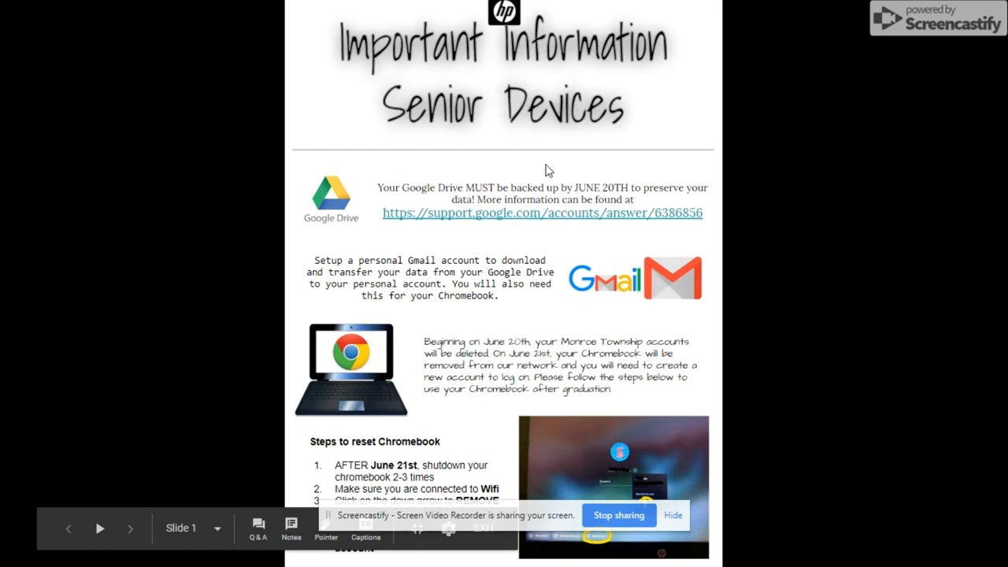
mouse_move(529, 161)
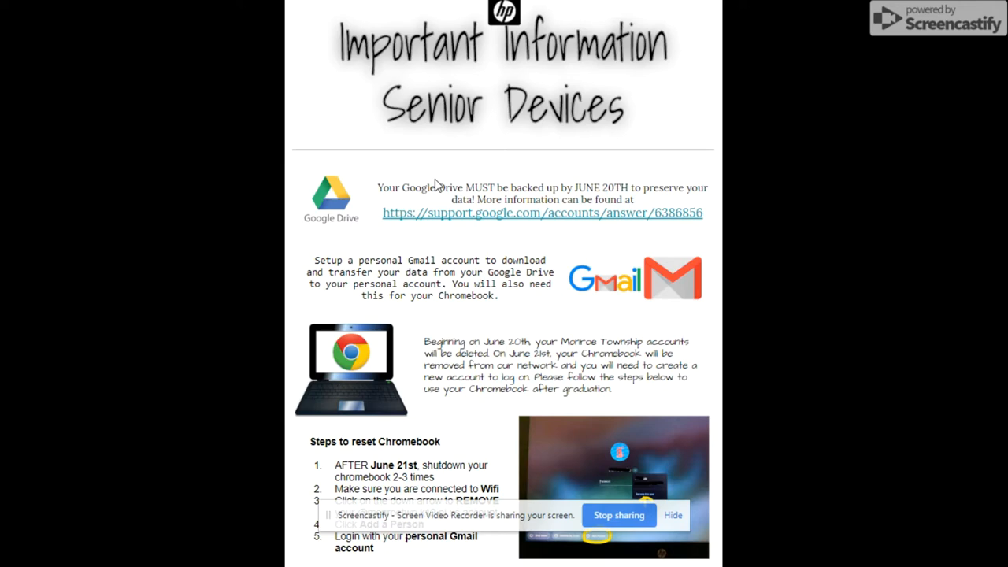
mouse_move(459, 218)
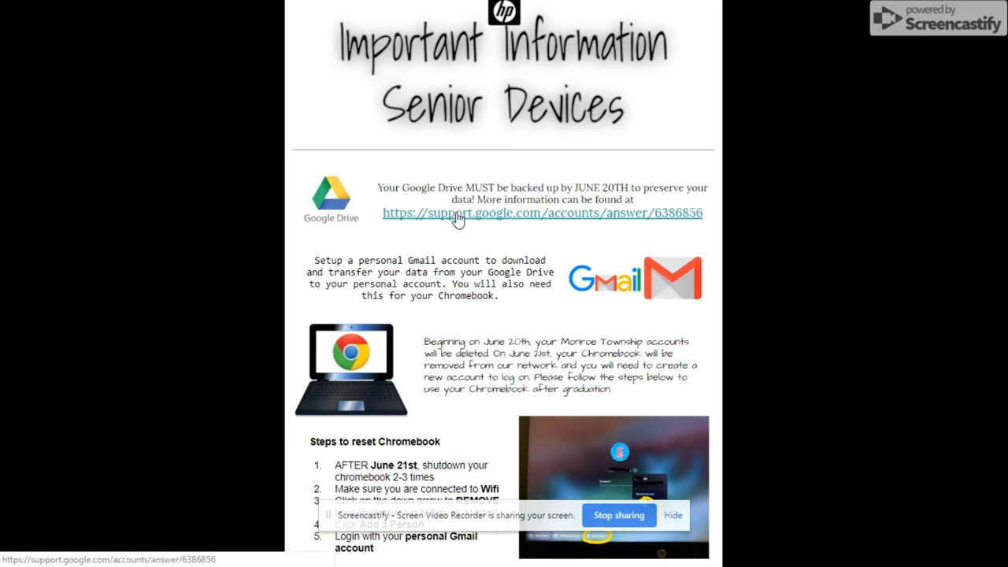
Open the help article from the slide link and scroll to what can be copied
click(542, 213)
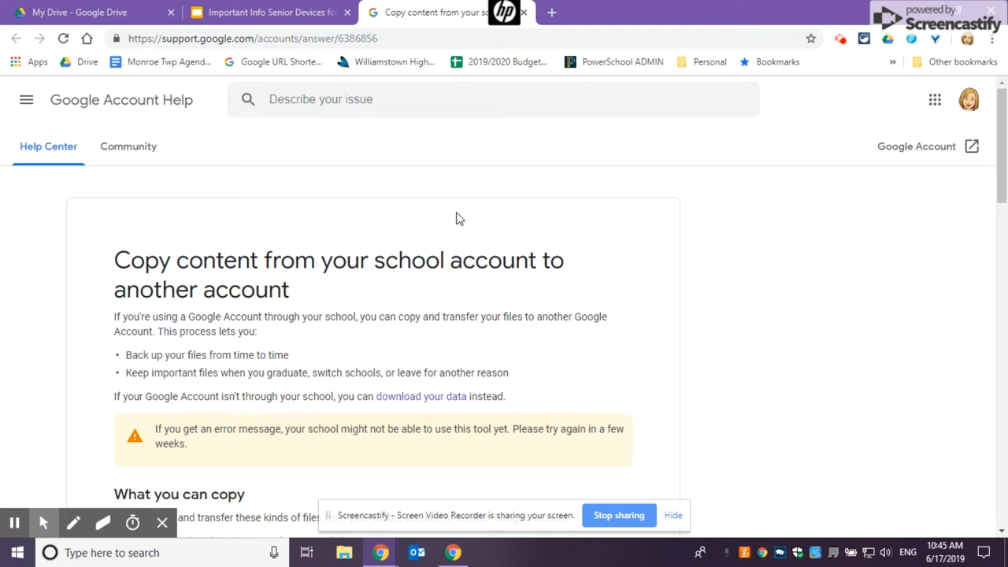
mouse_move(507, 214)
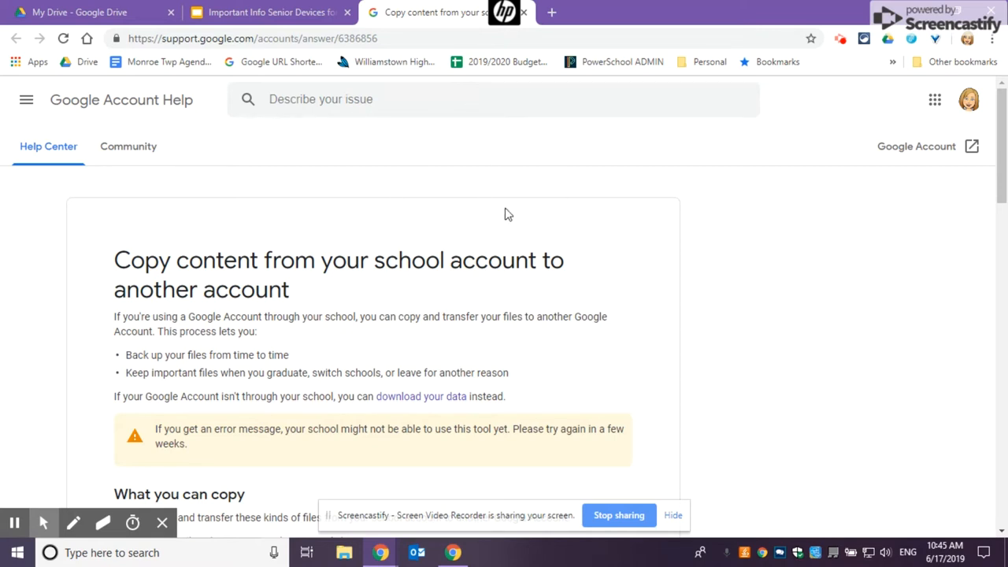
scroll(down, 3)
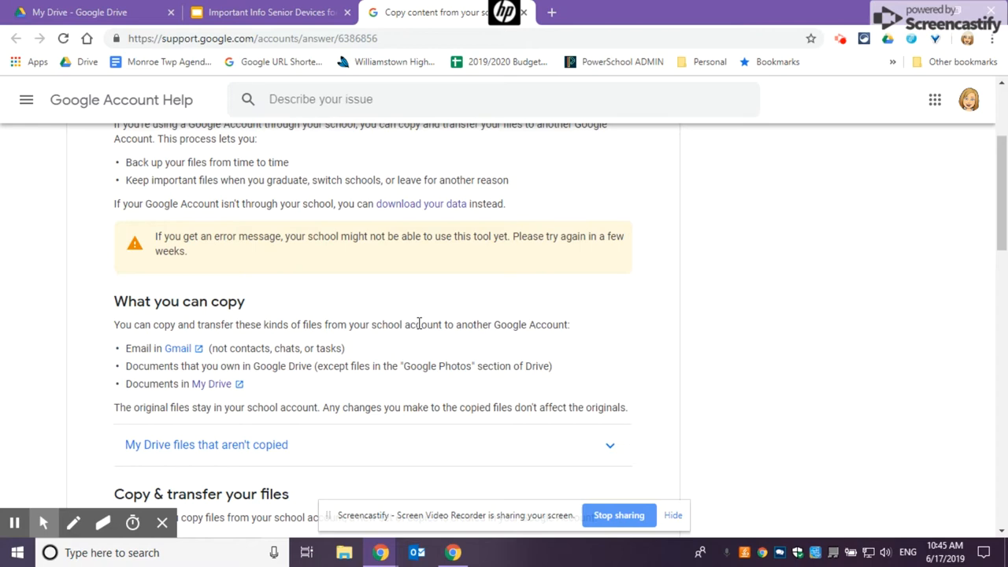
mouse_move(453, 551)
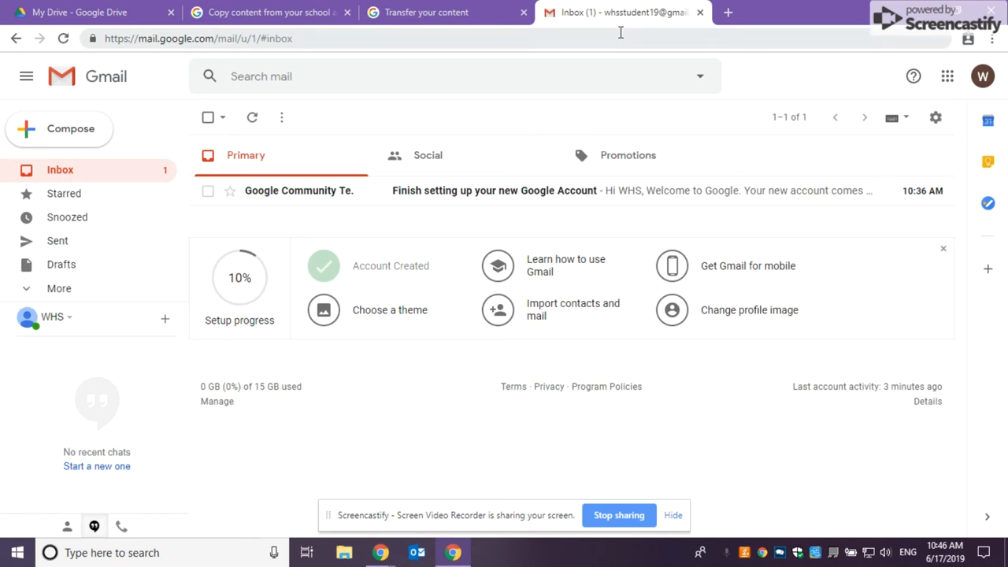
mouse_move(271, 13)
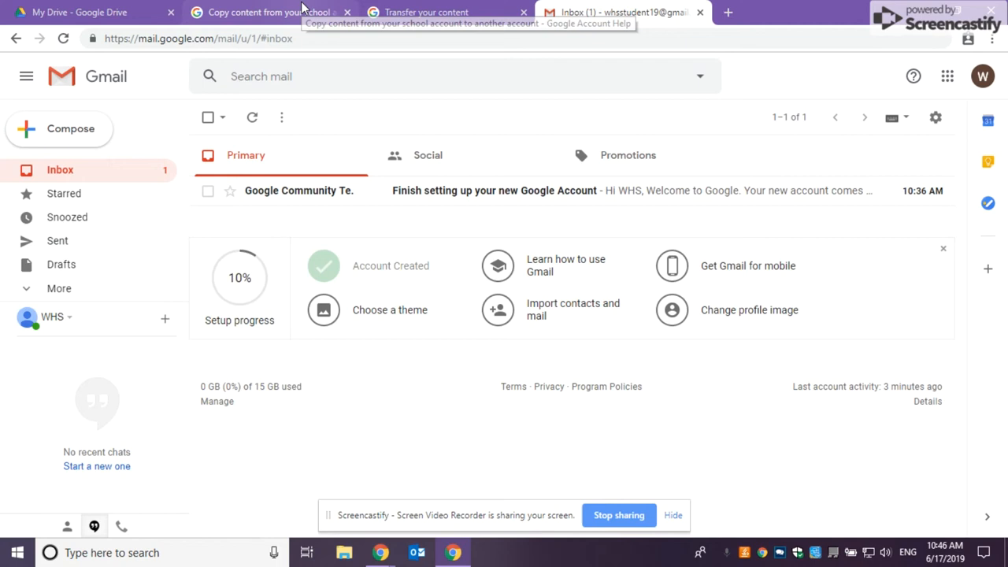
Return to the copy-content article and follow its 'Transfer your content' link
click(268, 13)
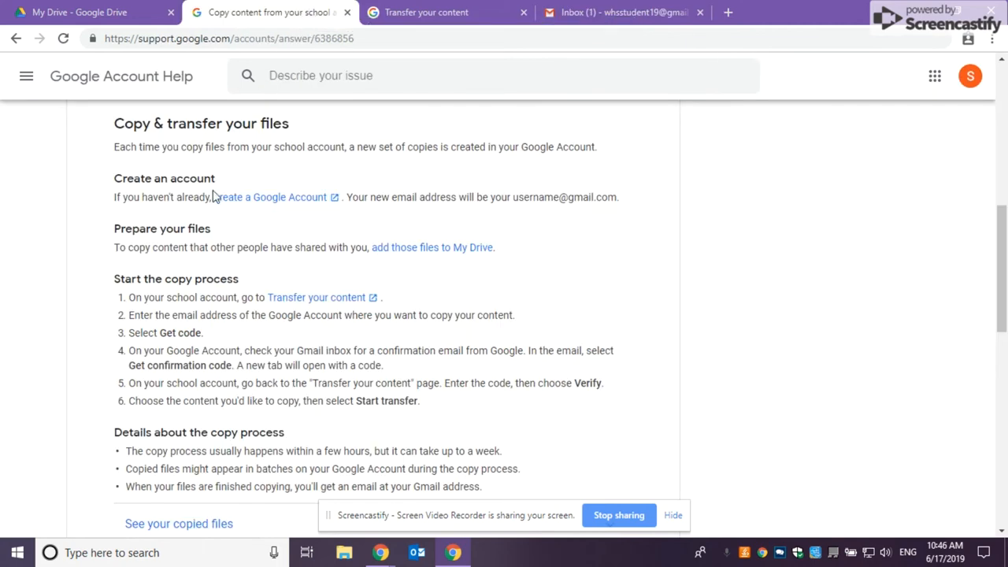
mouse_move(182, 195)
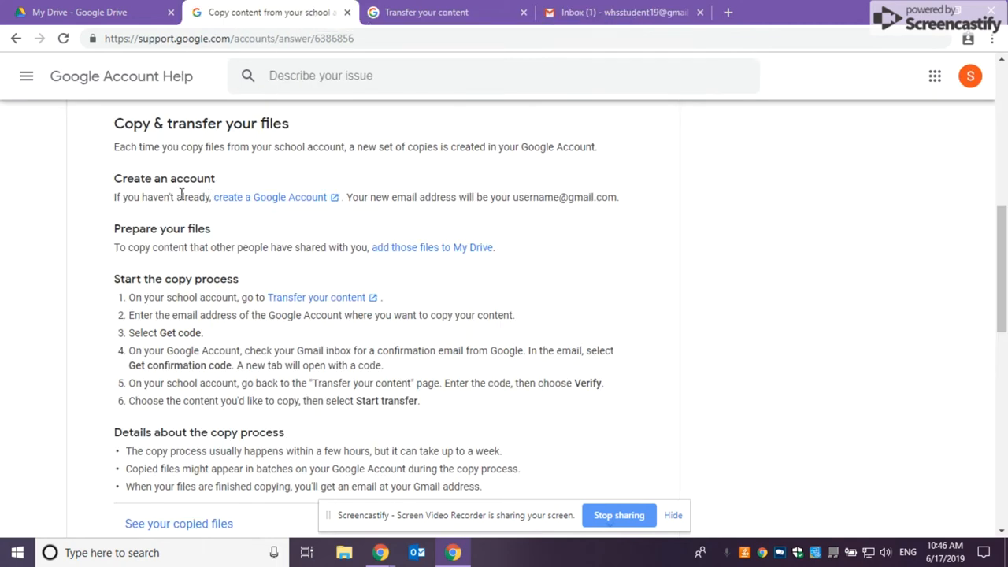
mouse_move(177, 221)
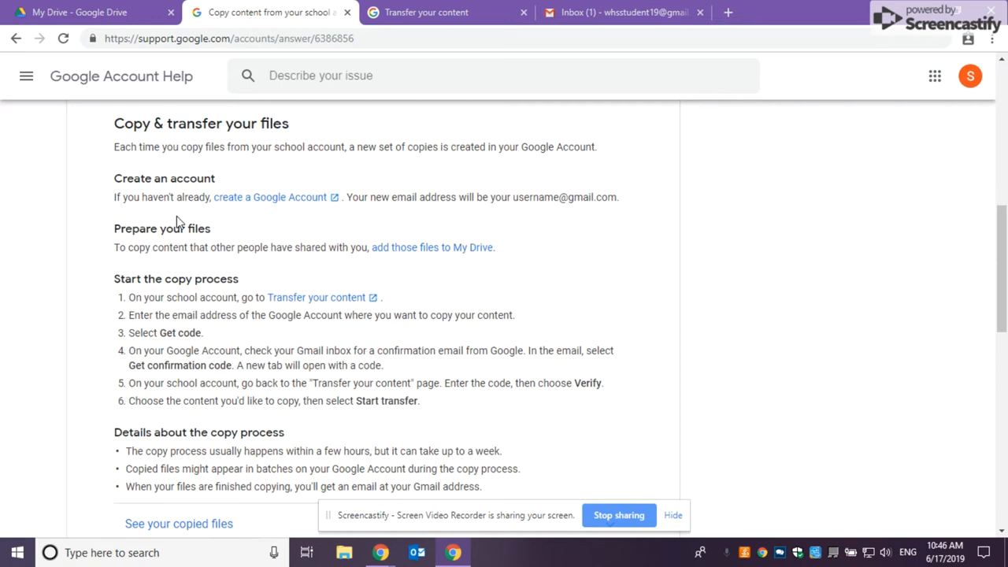
mouse_move(185, 262)
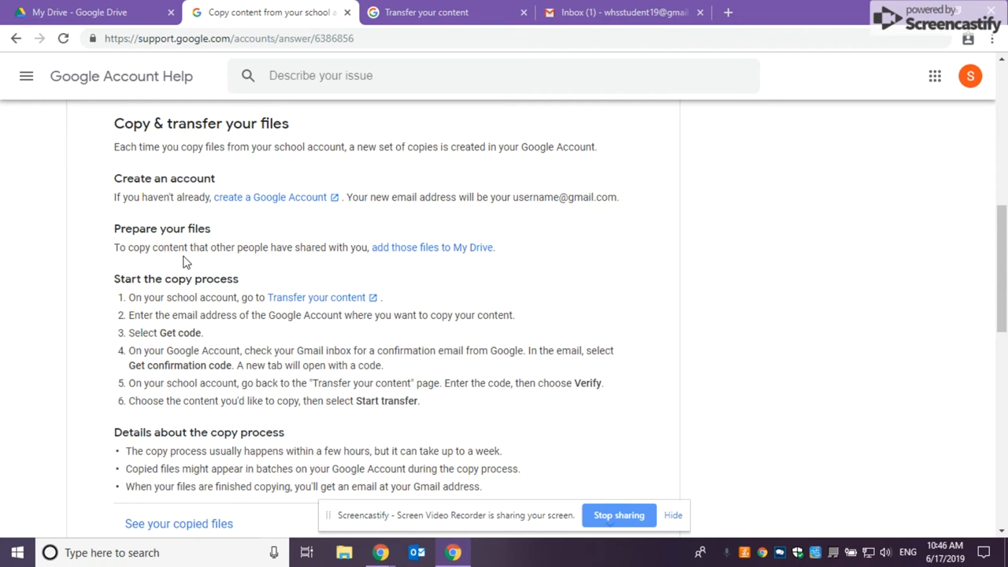
mouse_move(138, 312)
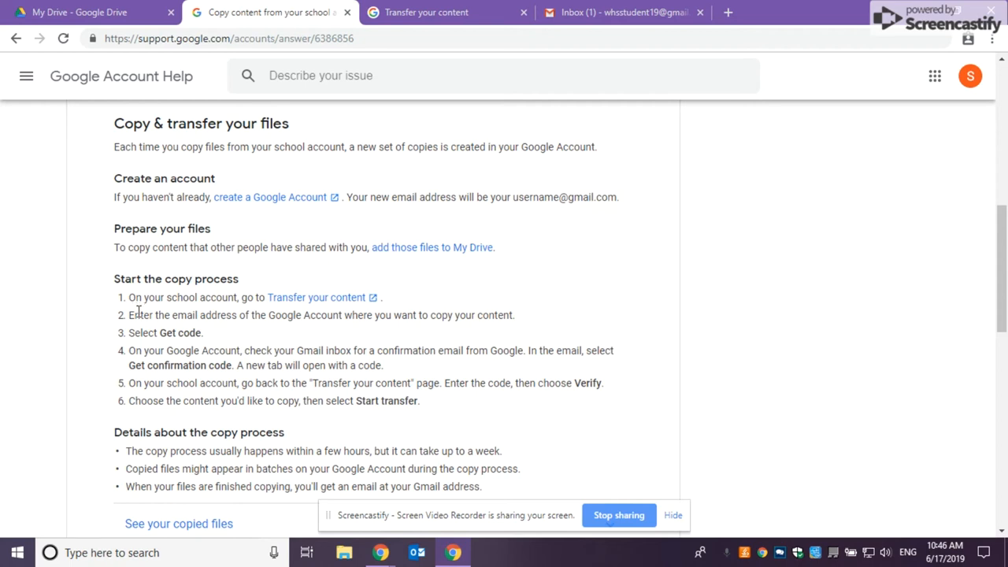
mouse_move(315, 297)
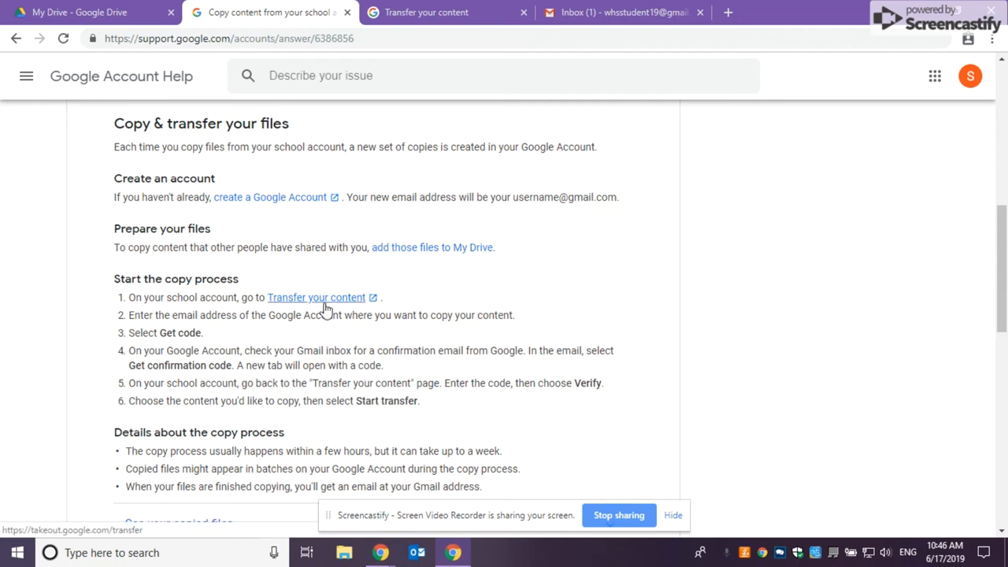
click(425, 12)
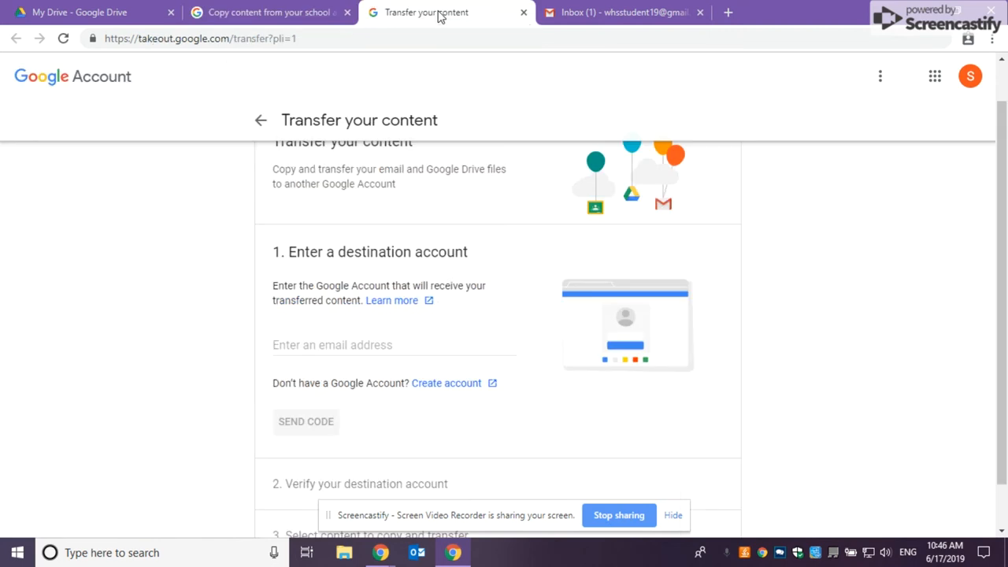
scroll(down, 3)
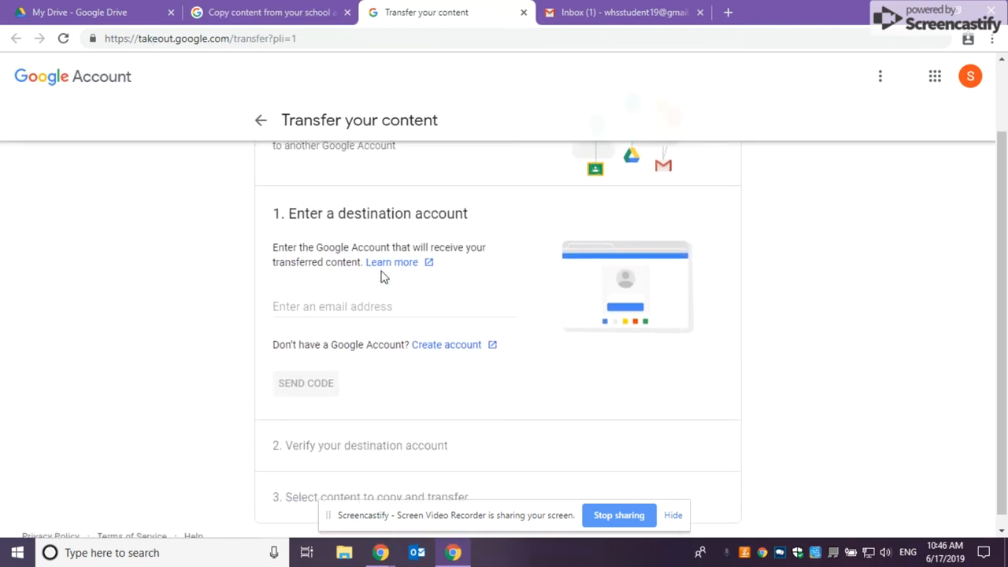
click(386, 306)
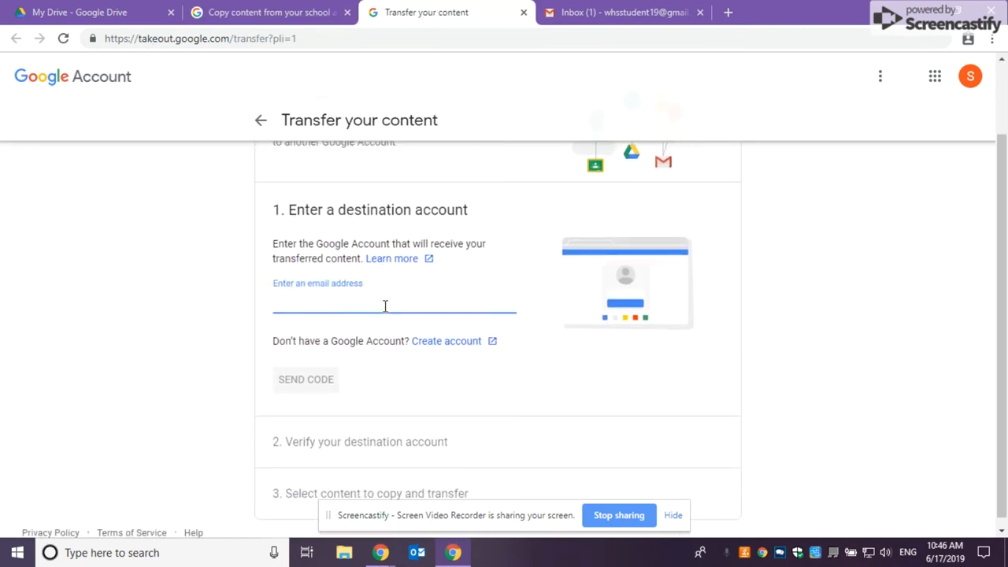
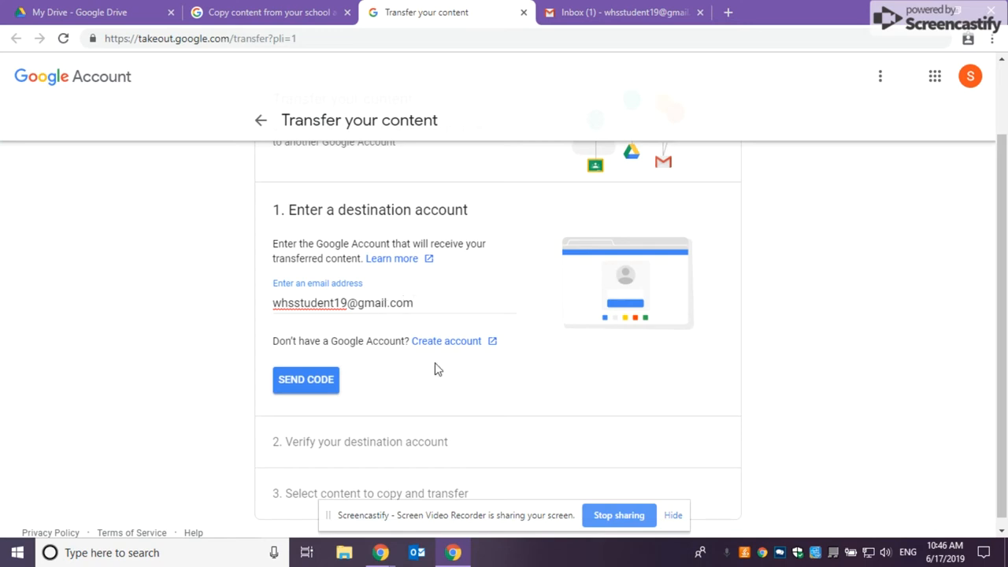
click(305, 380)
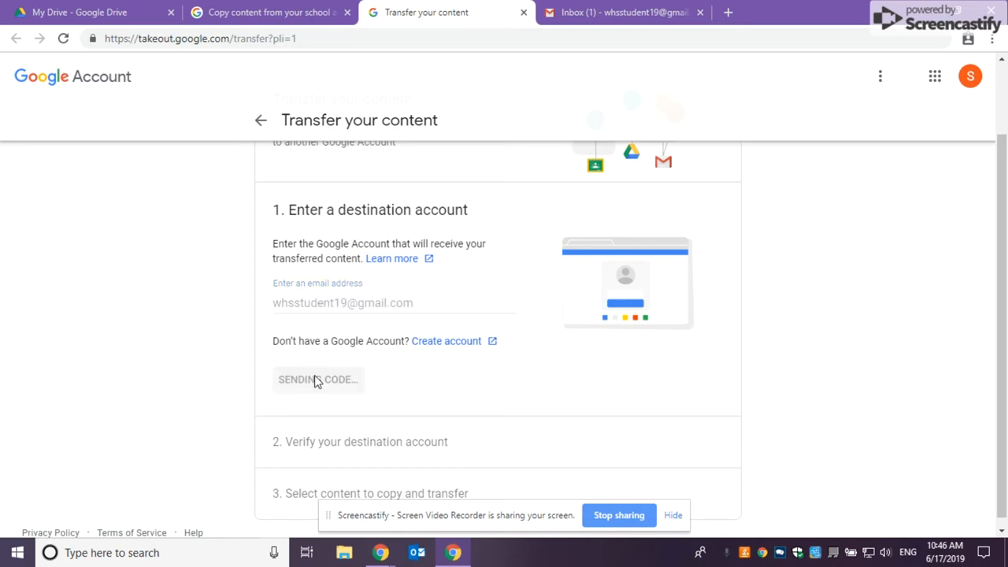
click(319, 378)
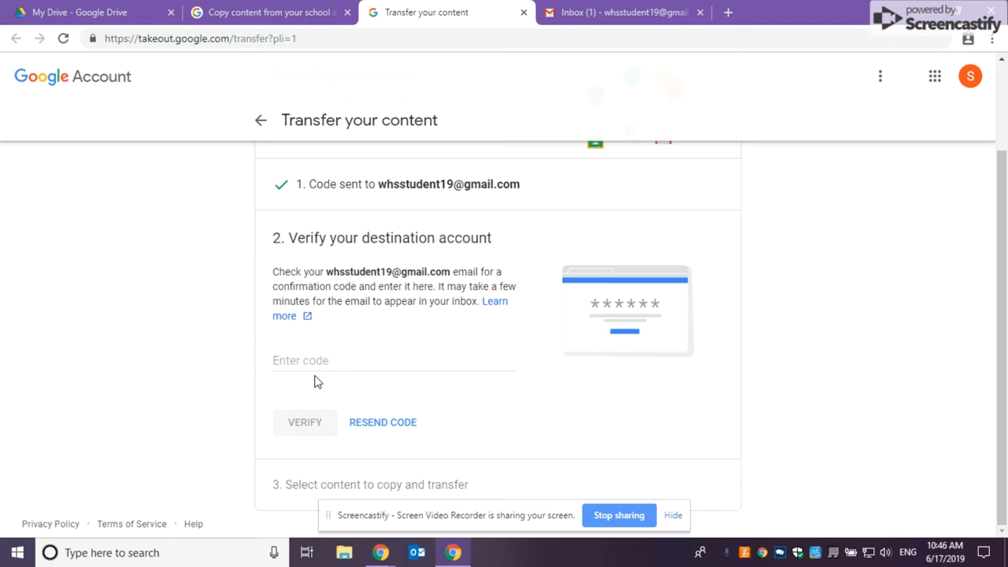
click(622, 12)
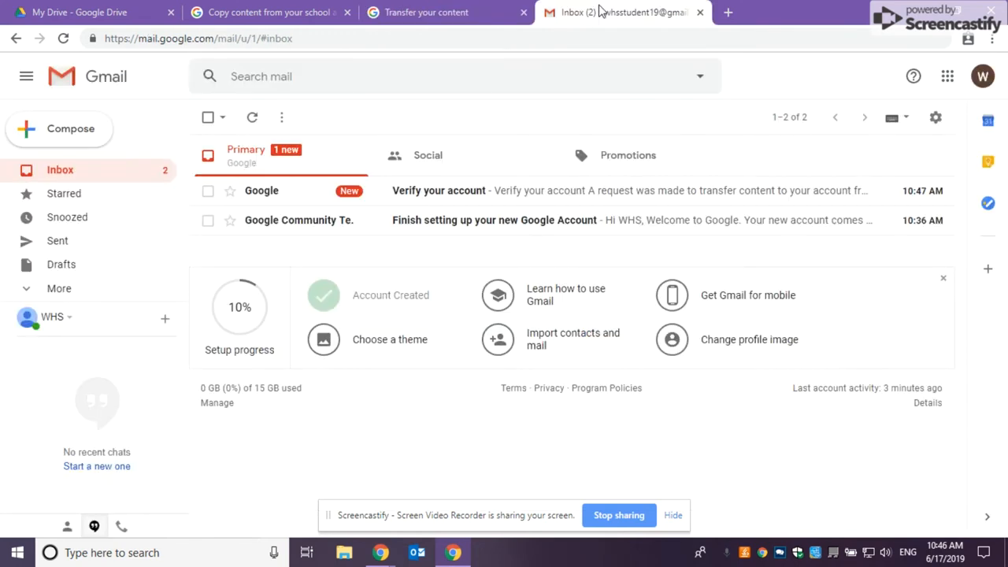
Open the 'Verify your account' email and get the transfer confirmation code
click(438, 190)
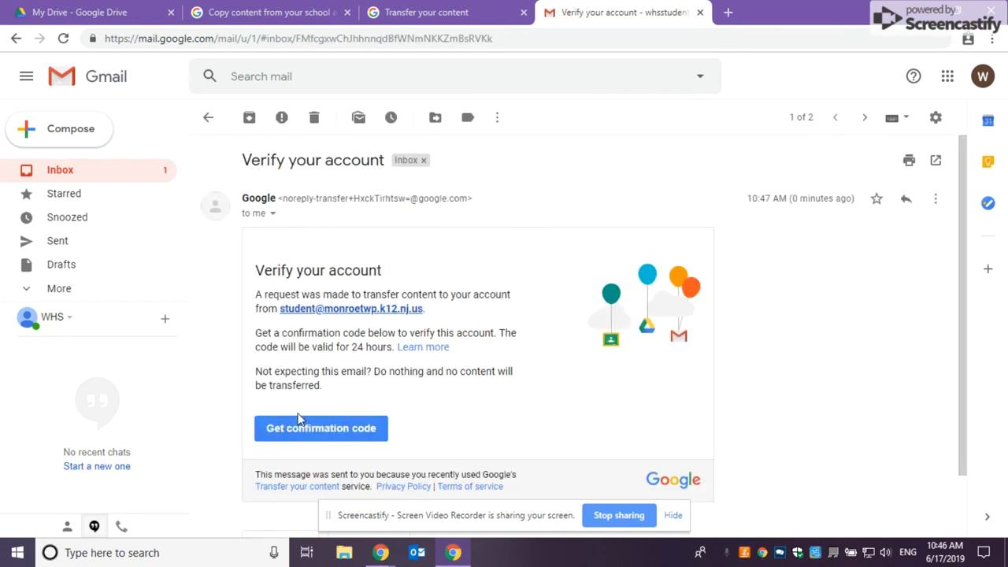
click(322, 429)
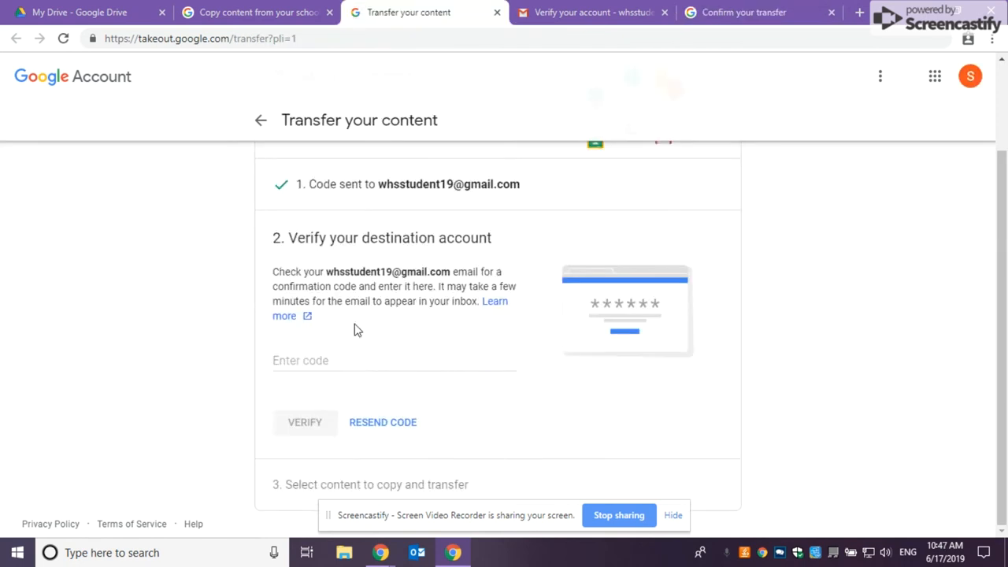
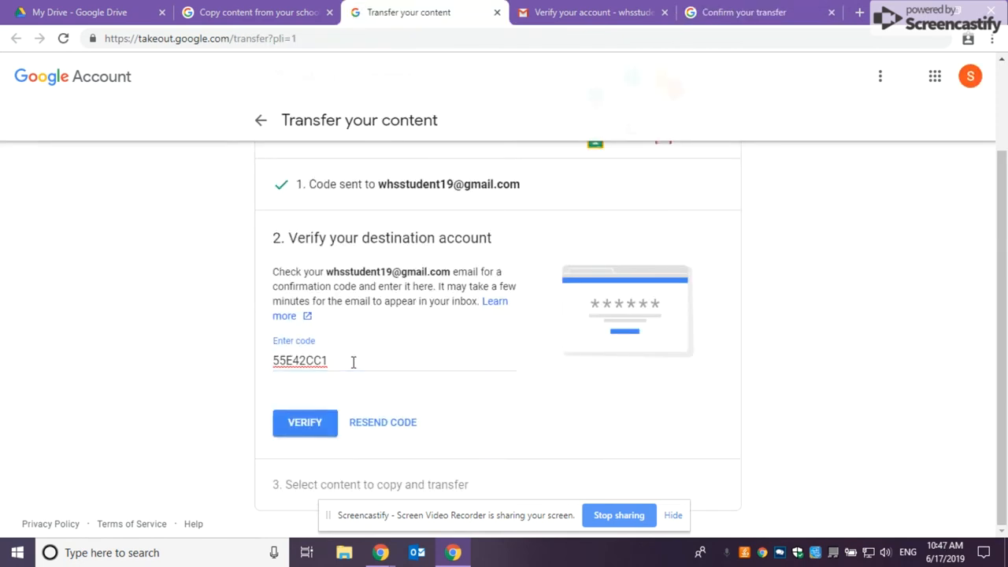
click(306, 422)
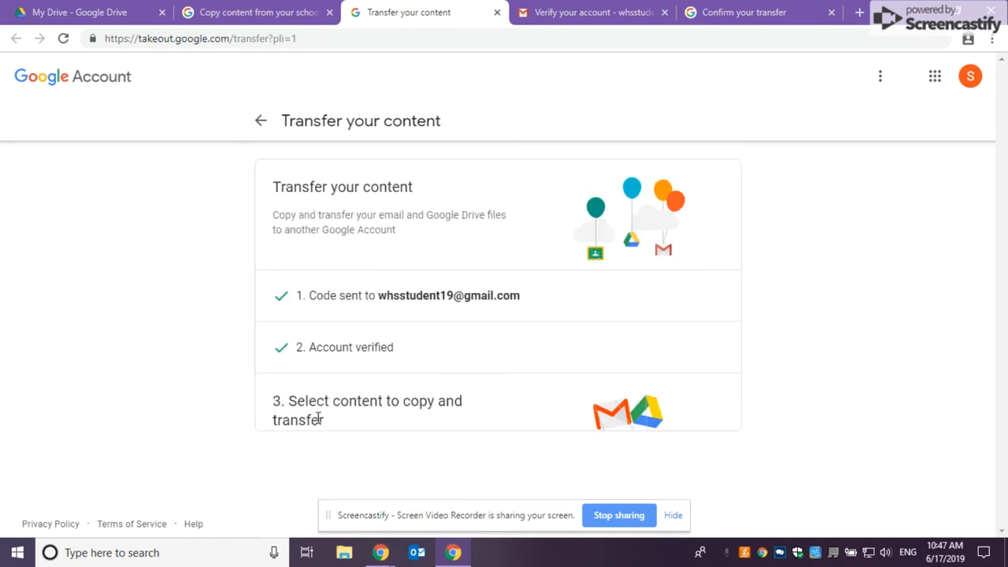
scroll(down, 3)
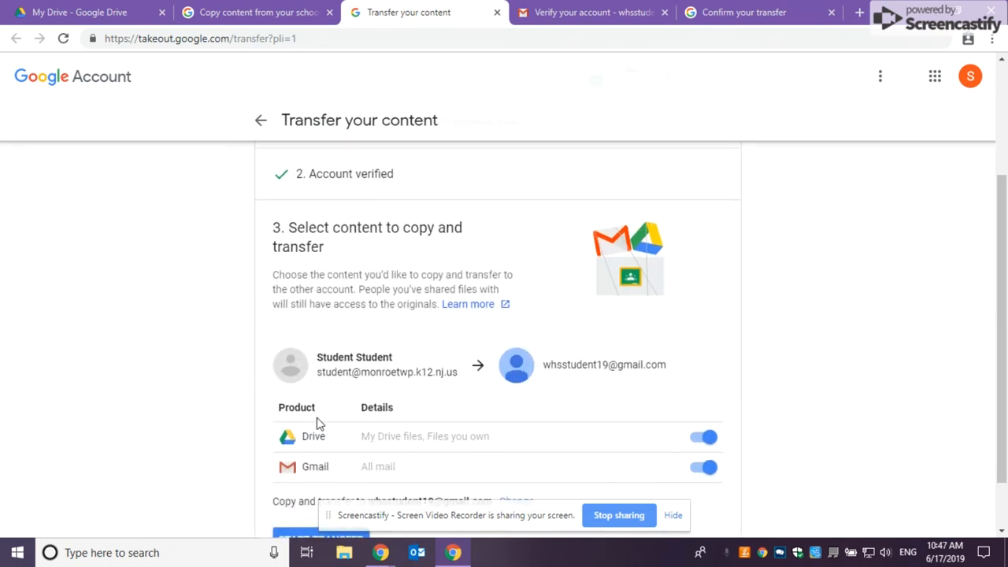
mouse_move(428, 360)
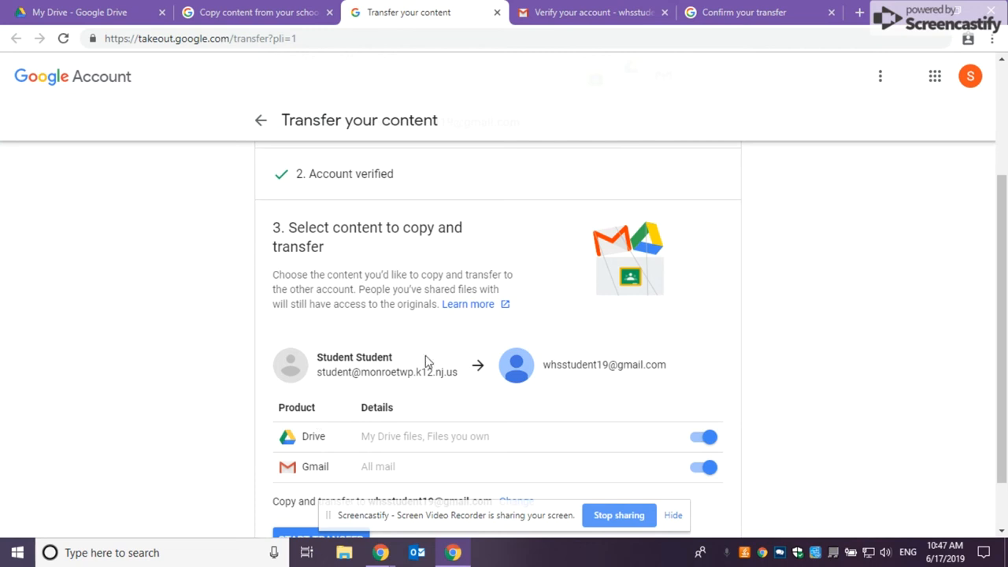
mouse_move(370, 350)
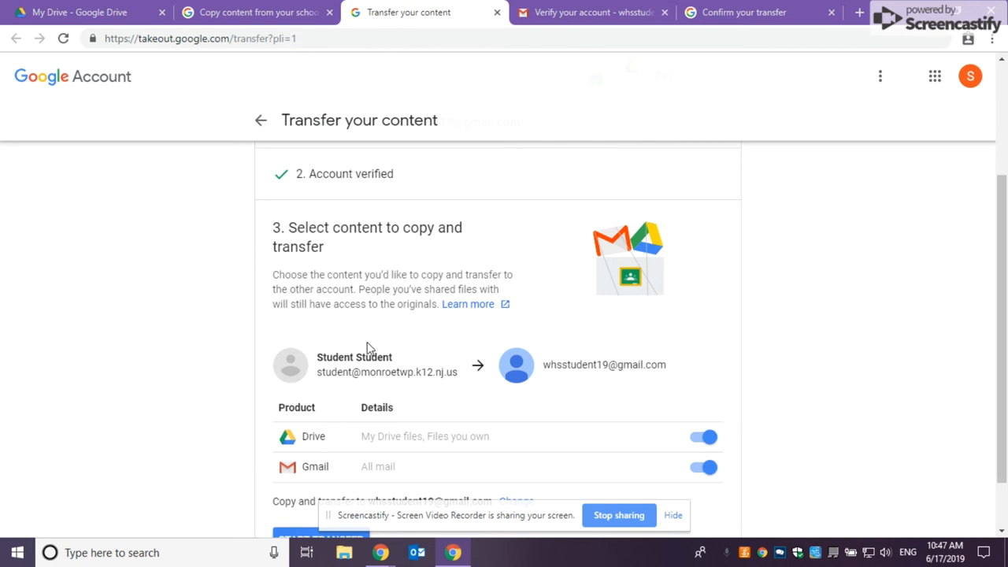
mouse_move(586, 337)
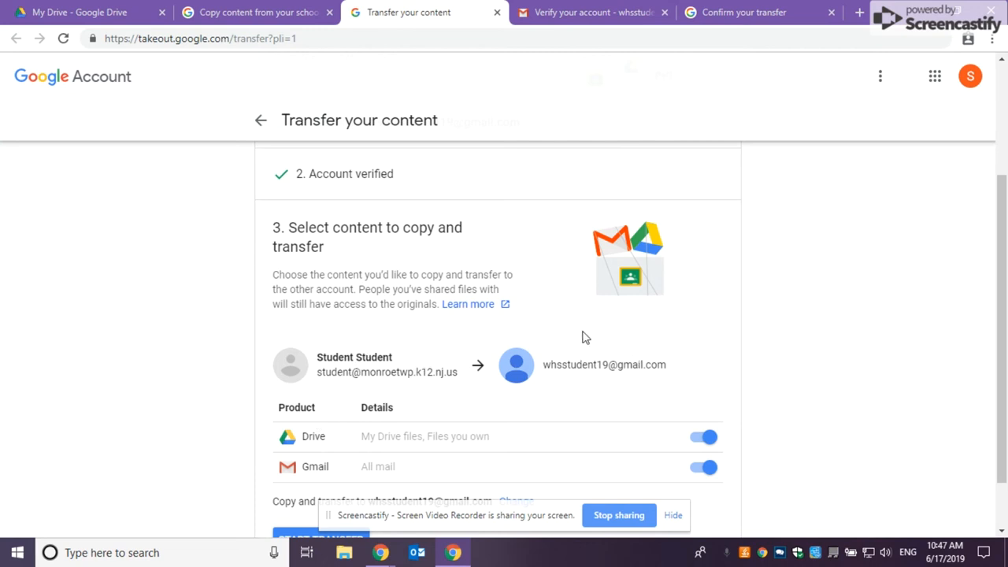
mouse_move(848, 294)
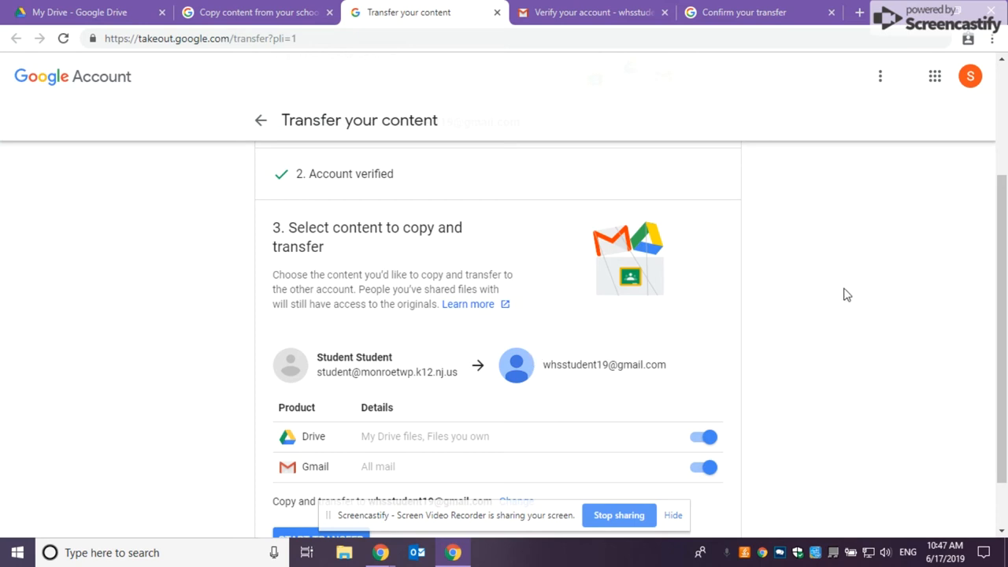
scroll(down, 3)
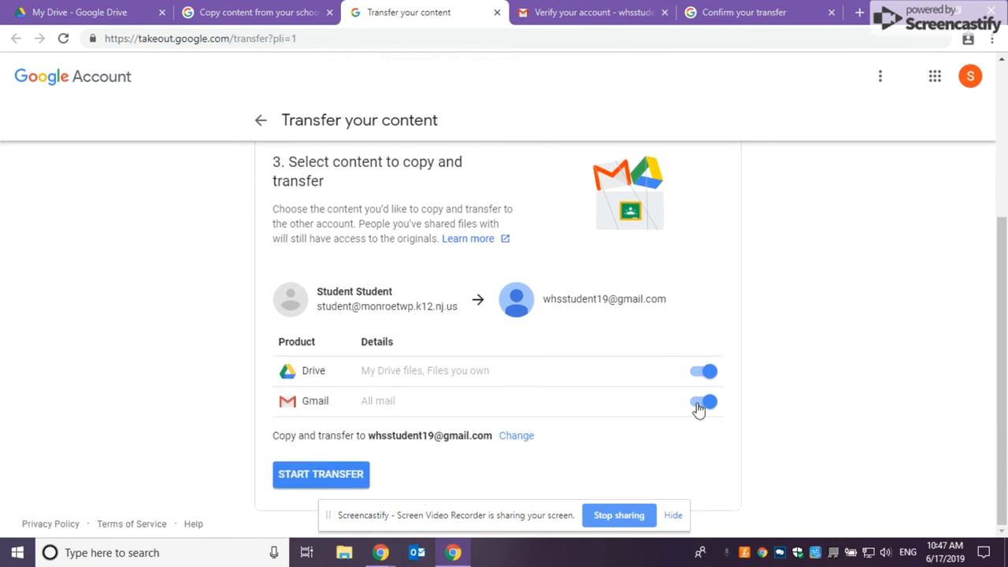
Exclude Gmail, start the Drive-only transfer, and return to the help article
click(703, 402)
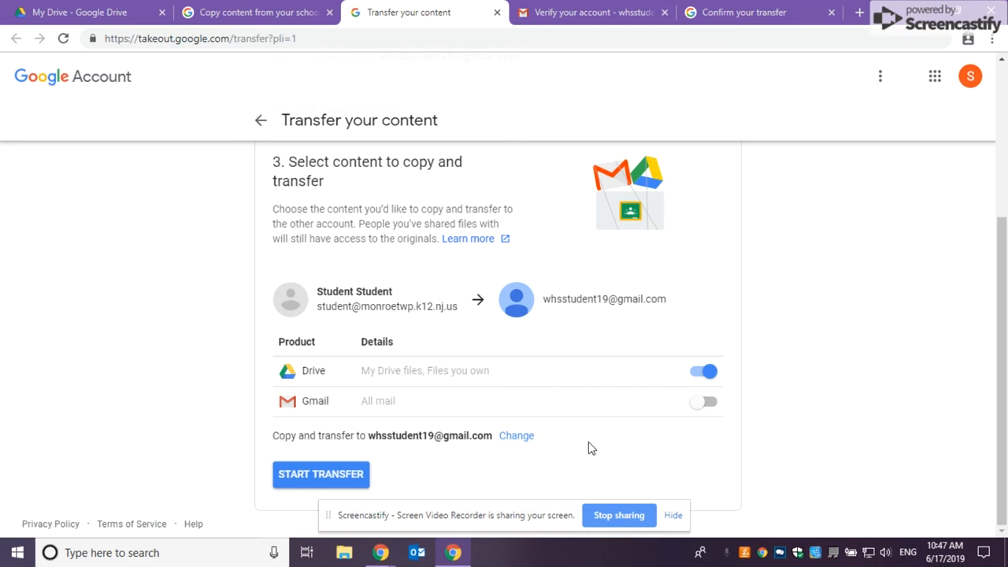
mouse_move(503, 363)
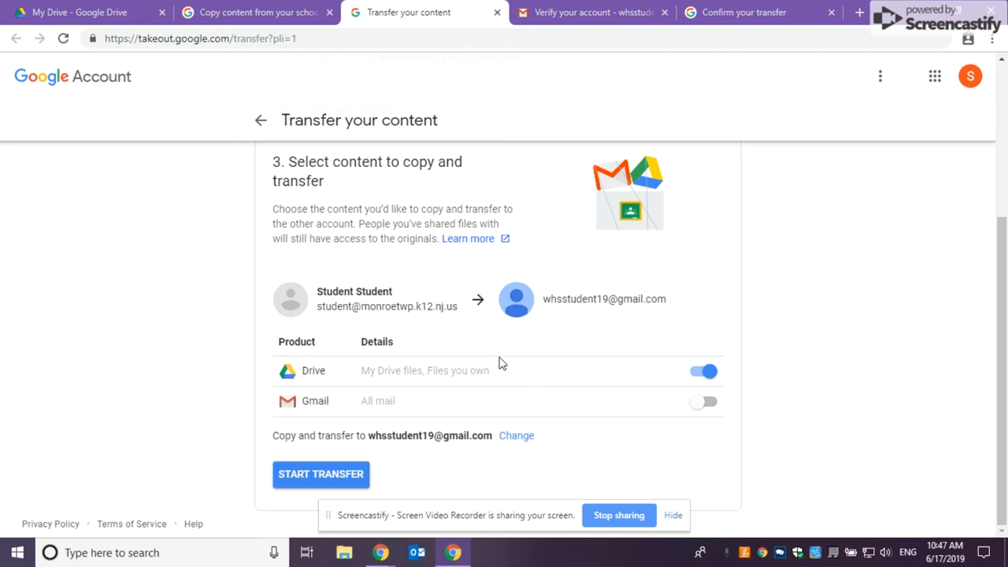
mouse_move(489, 387)
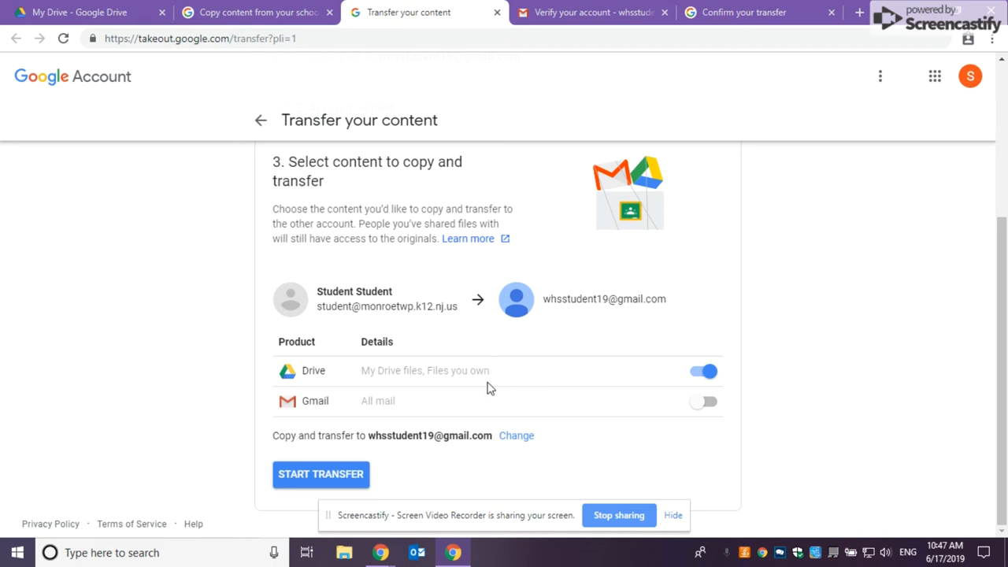
mouse_move(705, 391)
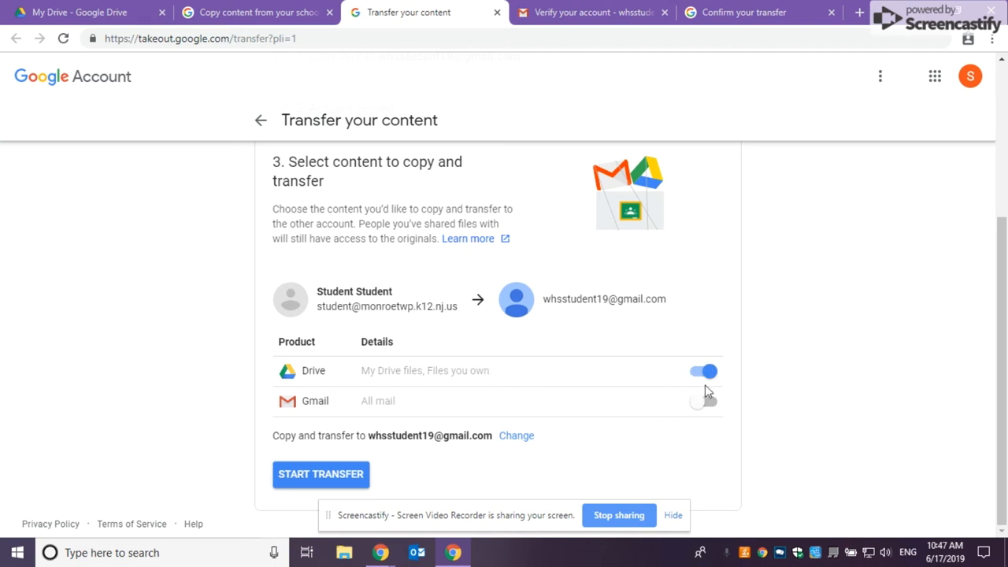
click(321, 472)
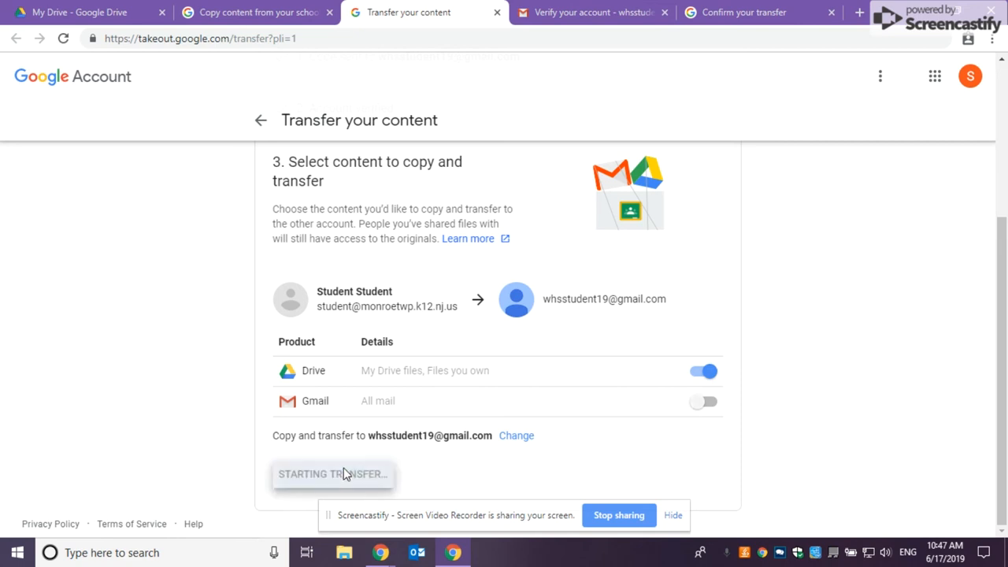
click(331, 473)
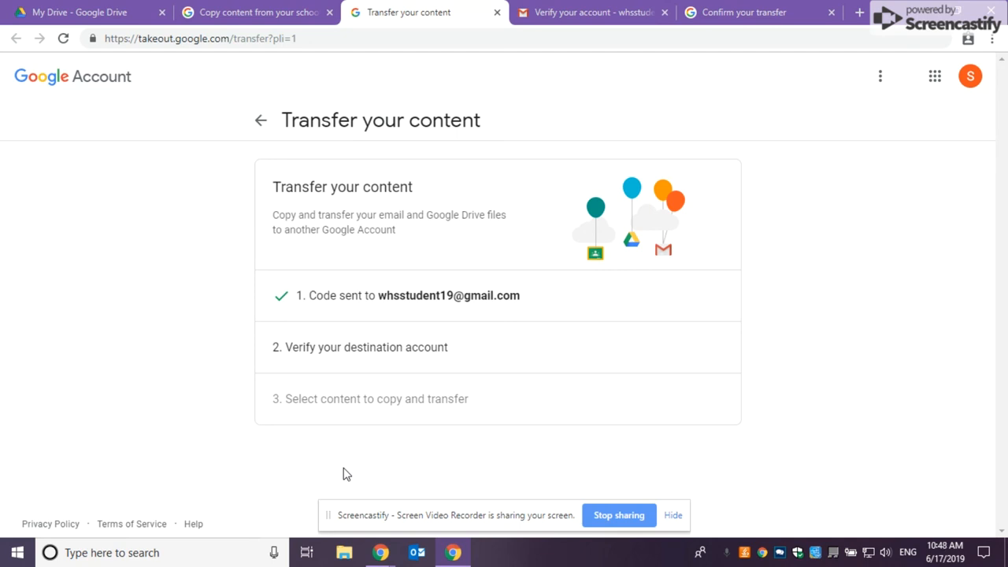
mouse_move(385, 198)
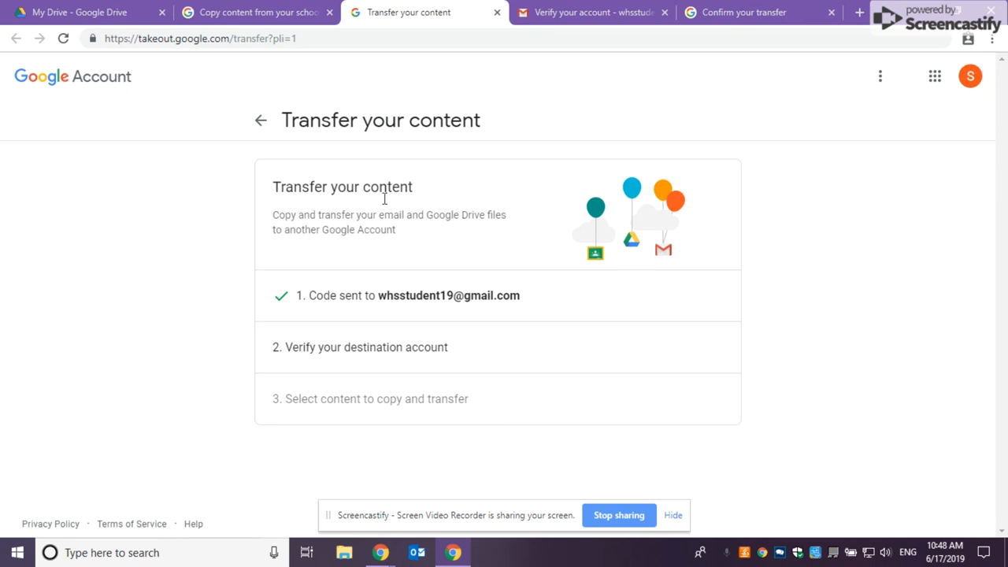
click(252, 13)
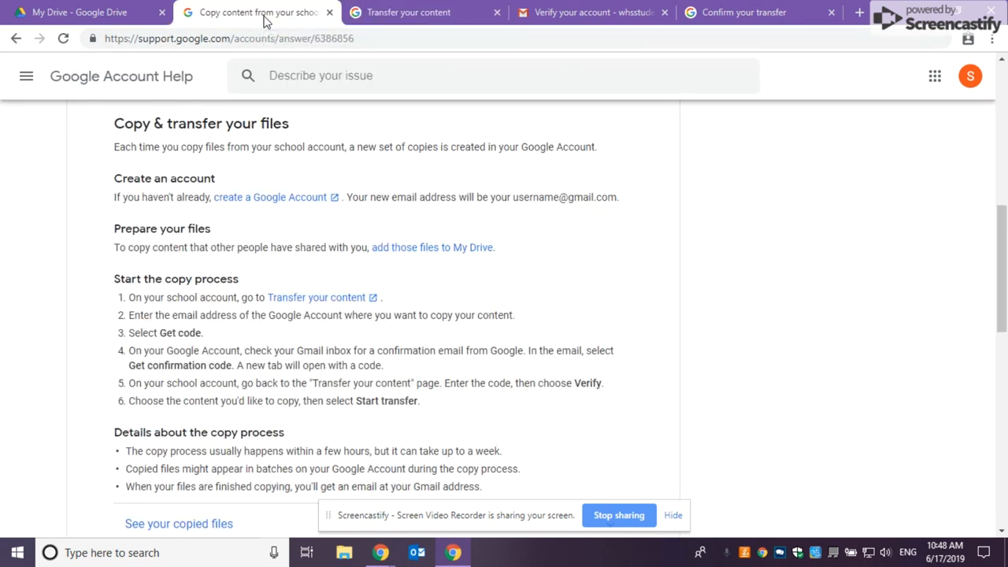